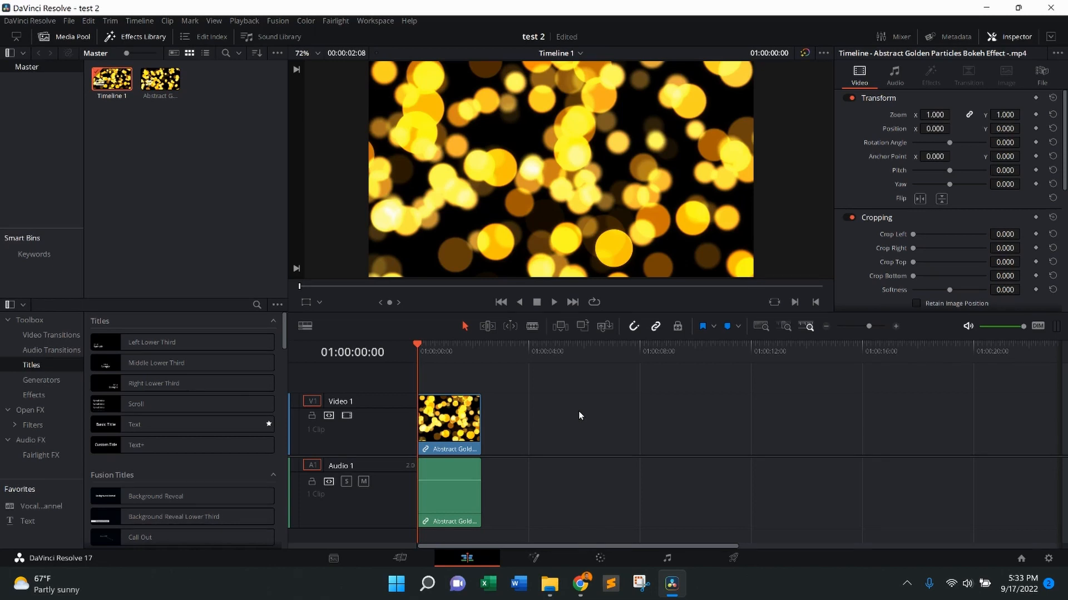
mouse_move(506, 456)
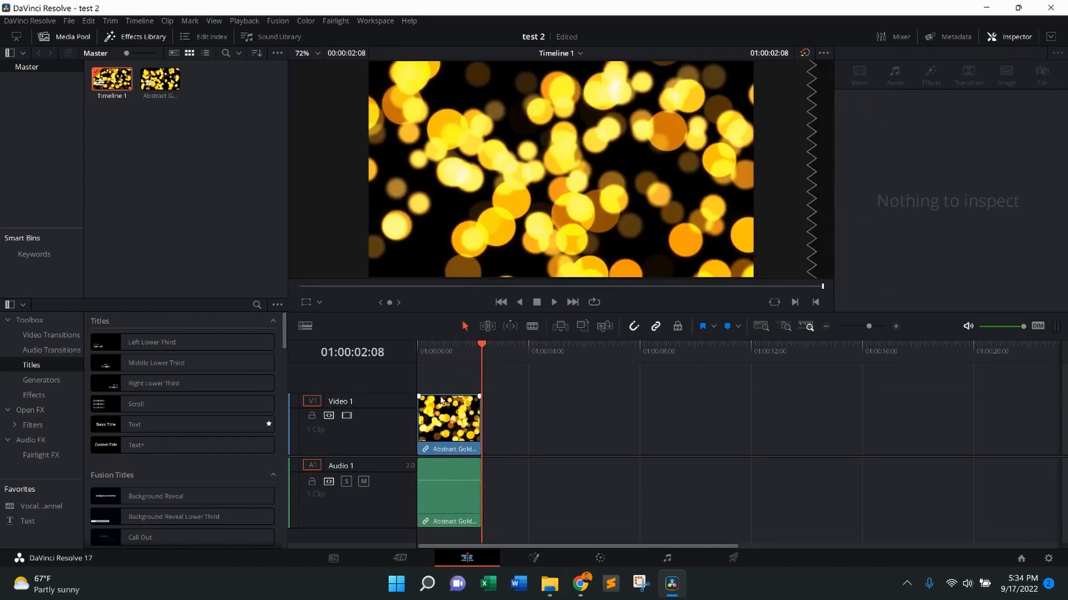
right_click(449, 423)
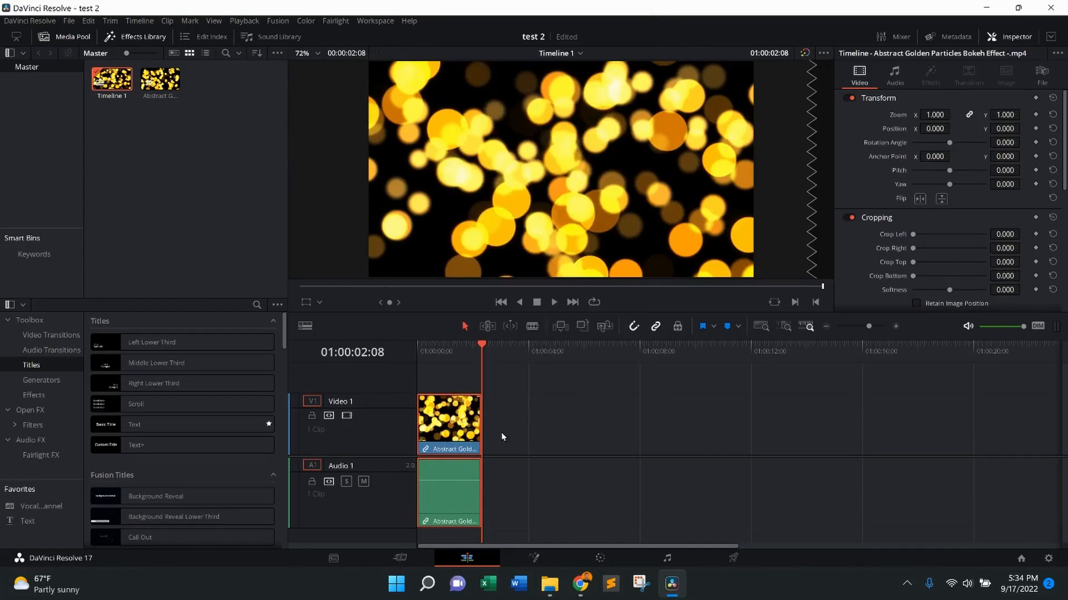
right_click(535, 430)
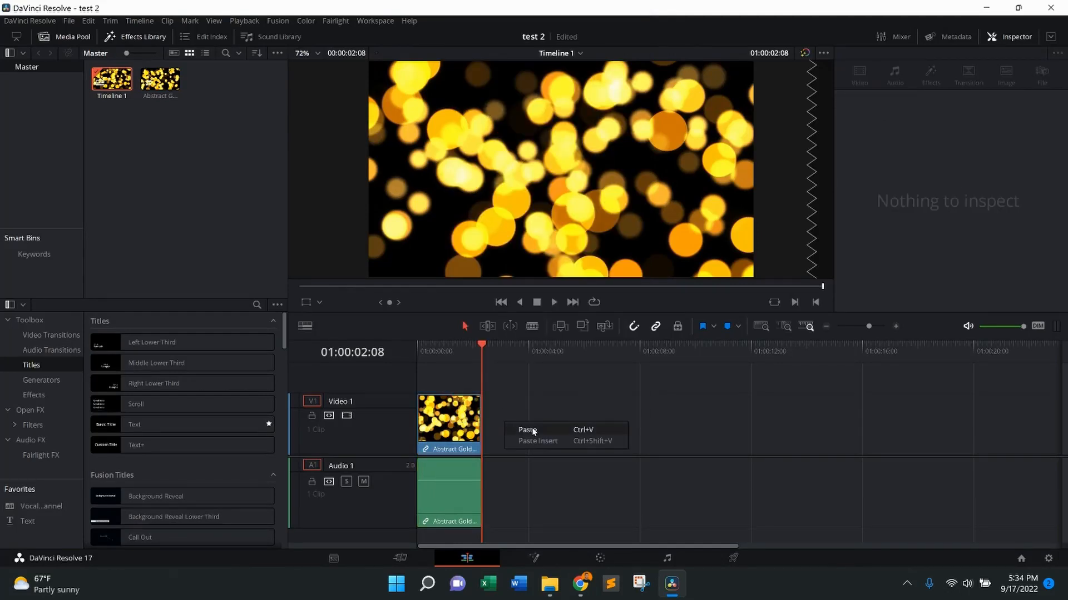
left_click(527, 430)
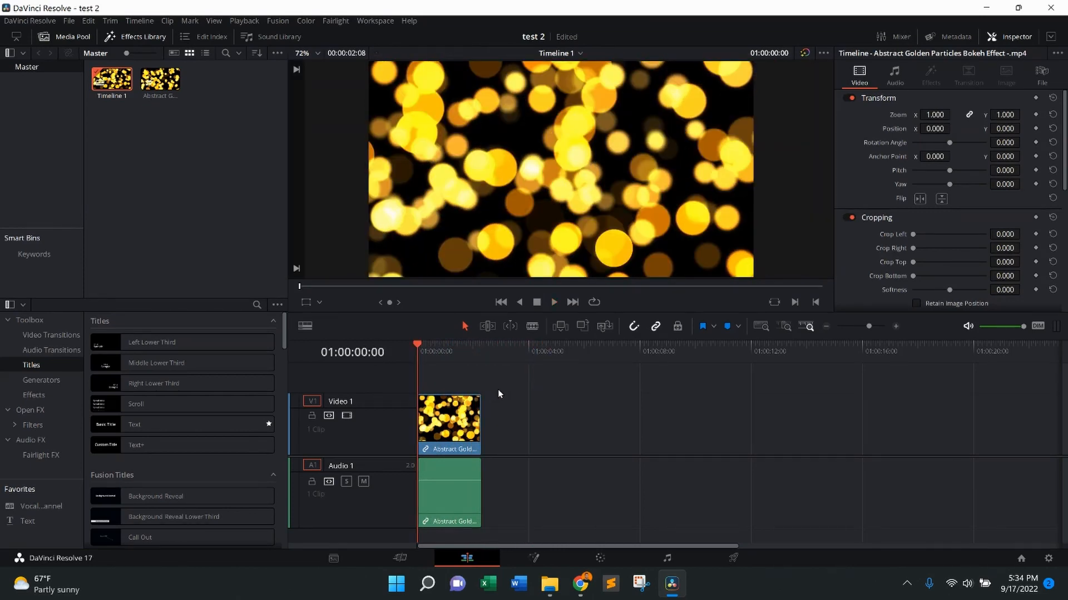
mouse_move(504, 391)
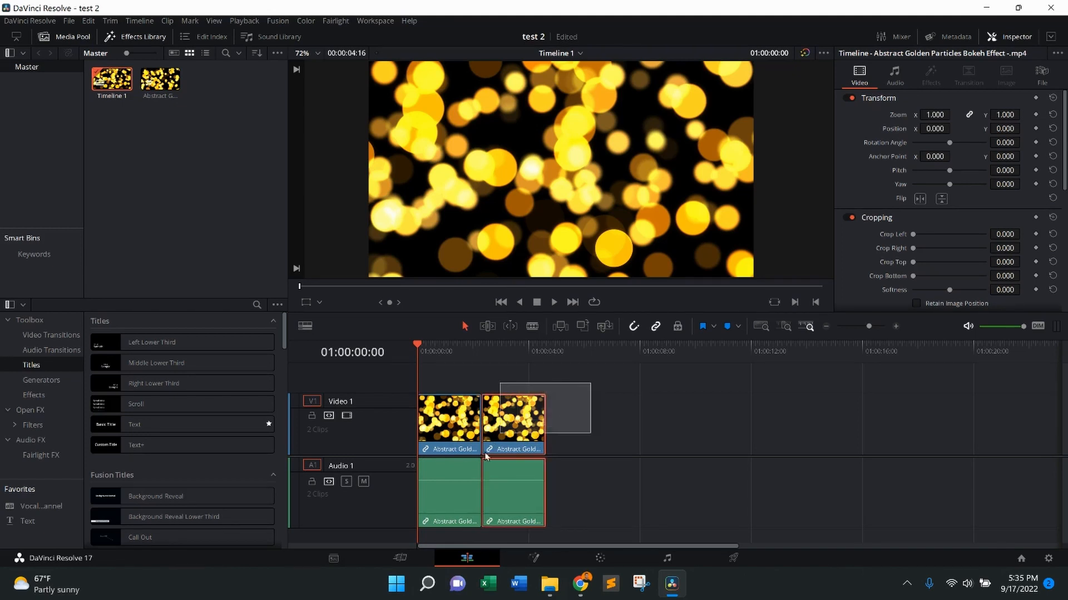
- Select the two side-by-side bokeh particles clips on the timeline
left_click(448, 423)
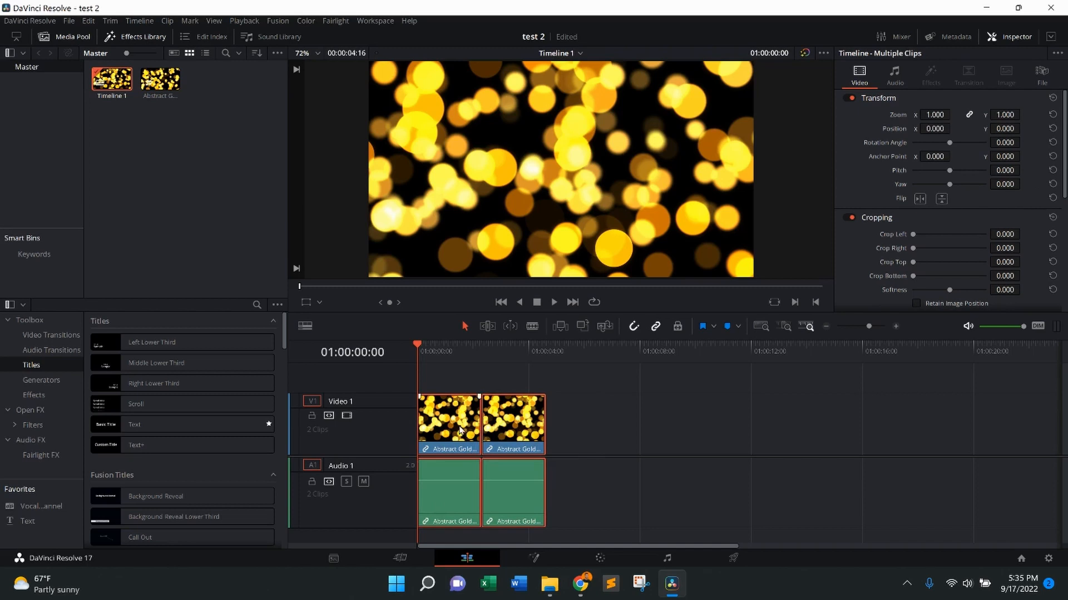